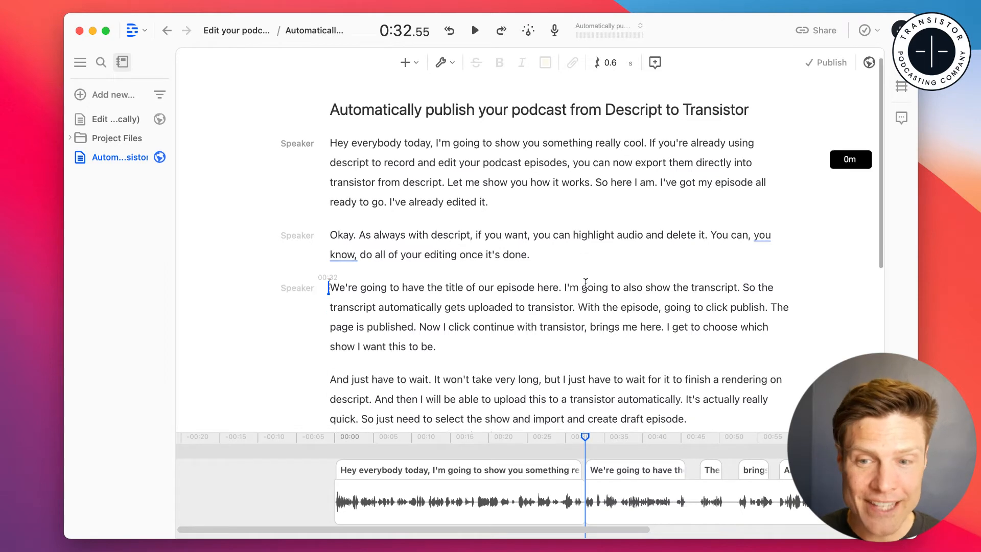
# Delete the 'continue with transistor… I want this to be' sentences from the third transcript paragraph.
pyautogui.scroll(-3)
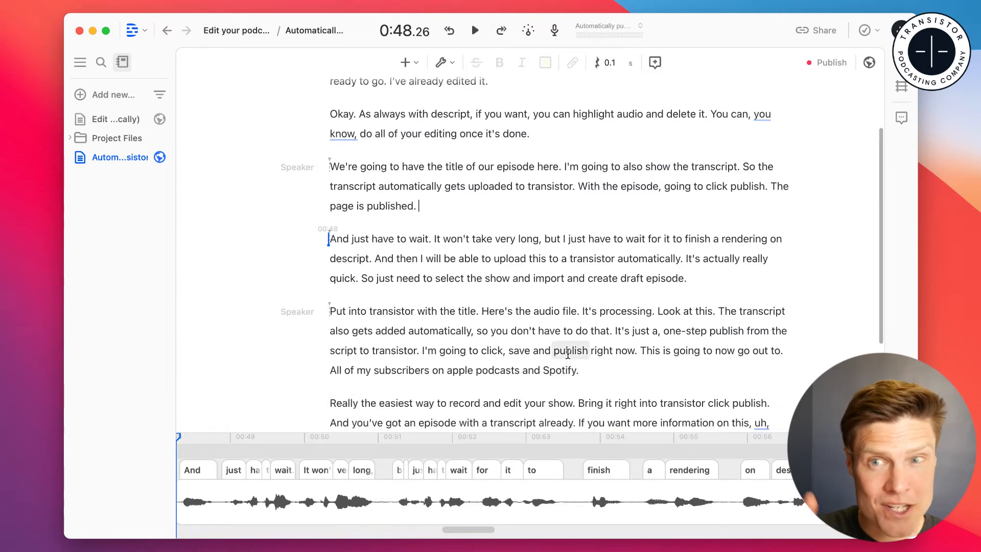
pyautogui.scroll(3)
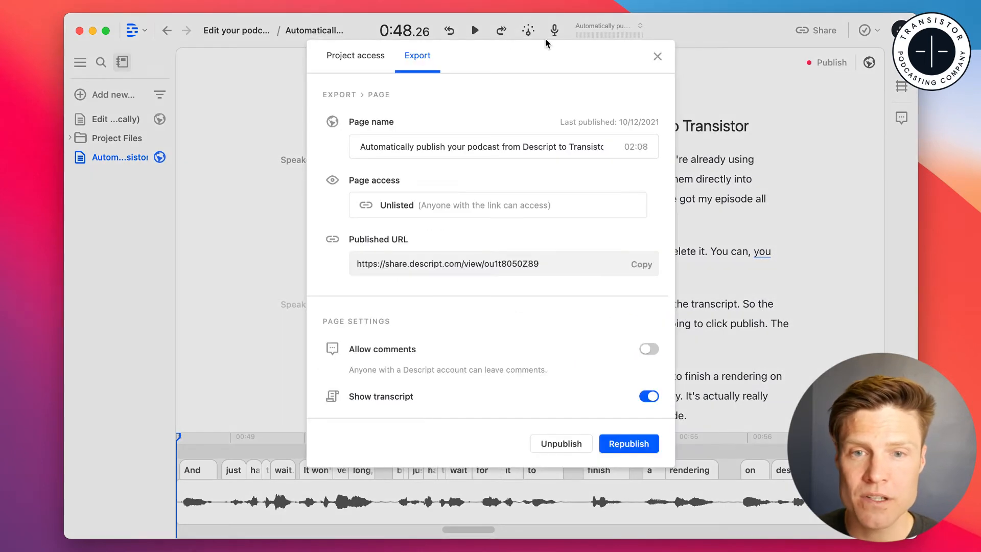
pyautogui.moveTo(417, 55)
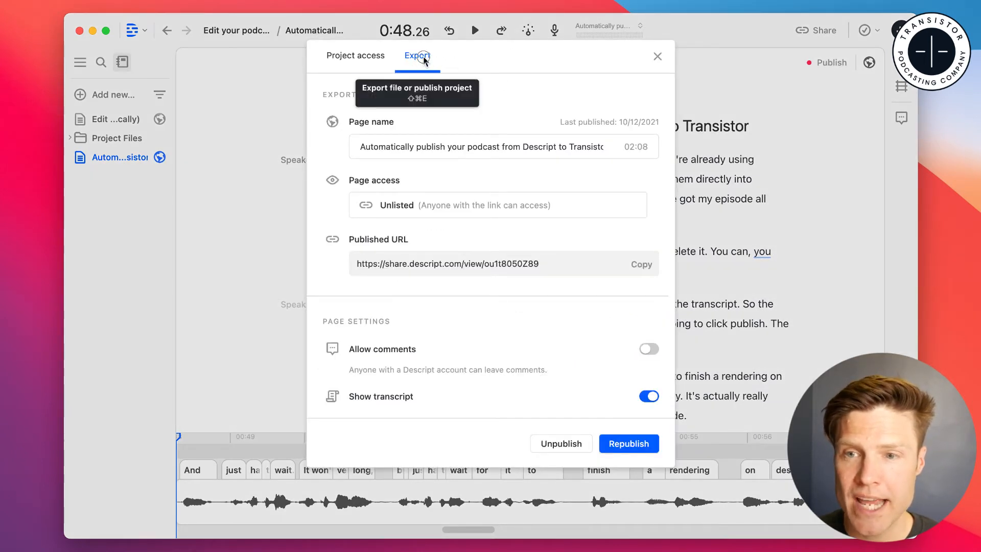
# Choose Transistor from the Publish dialog's Export destinations.
pyautogui.click(417, 55)
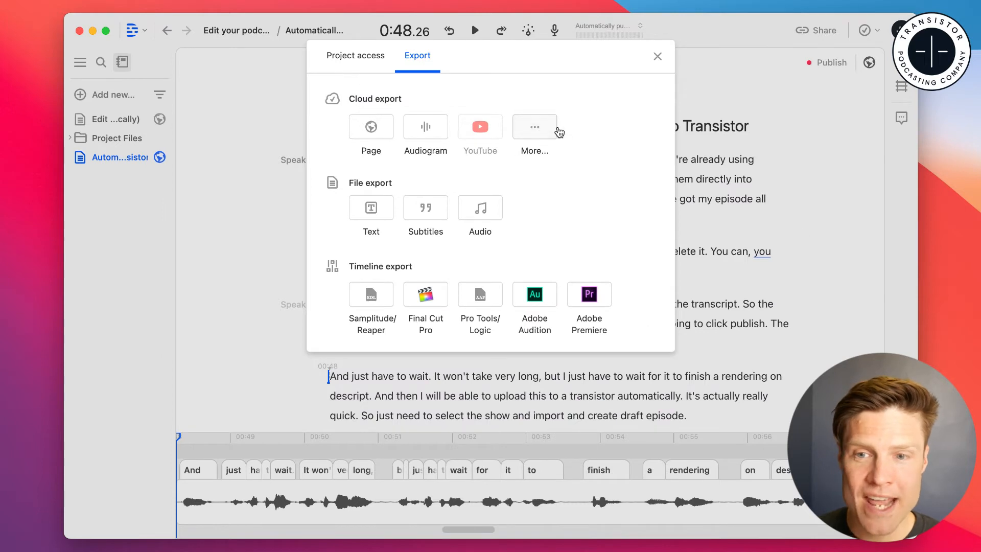
pyautogui.click(533, 127)
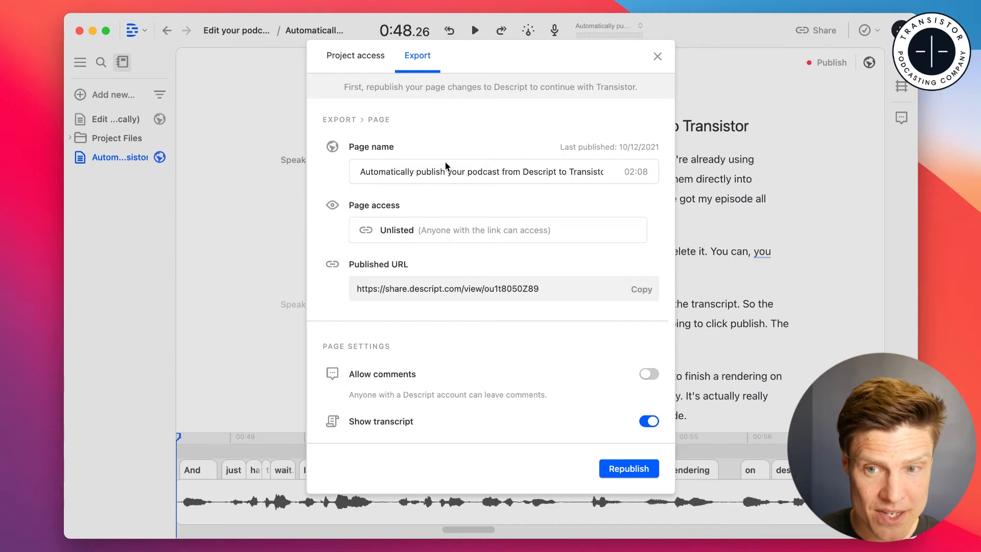
pyautogui.moveTo(563, 261)
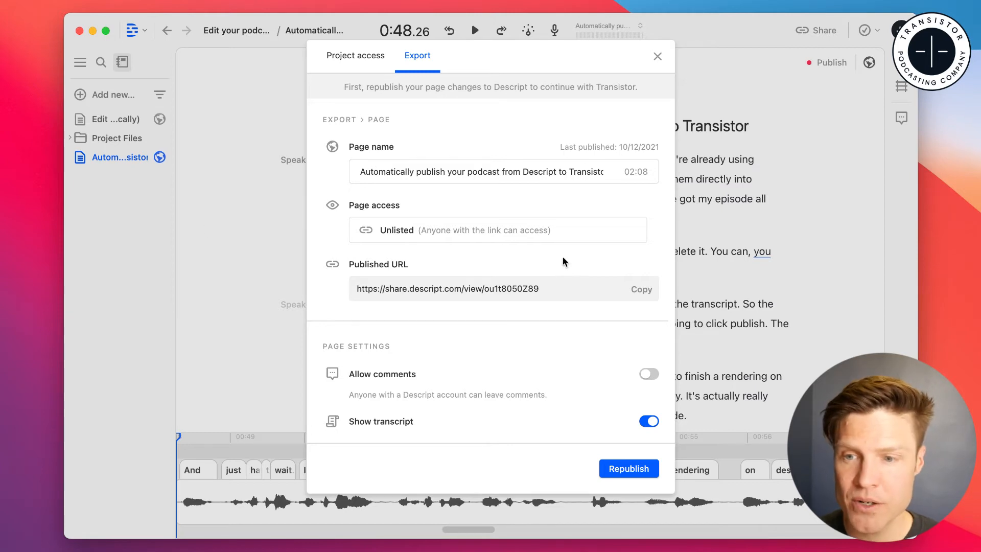
pyautogui.moveTo(612, 443)
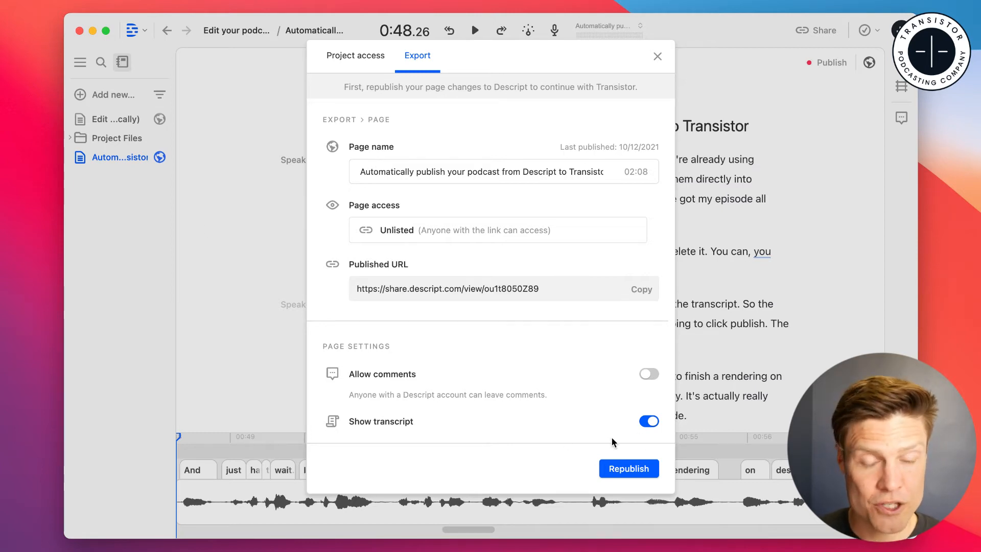
# Republish the edited page, copy its share link and continue to the Transistor import.
pyautogui.click(628, 470)
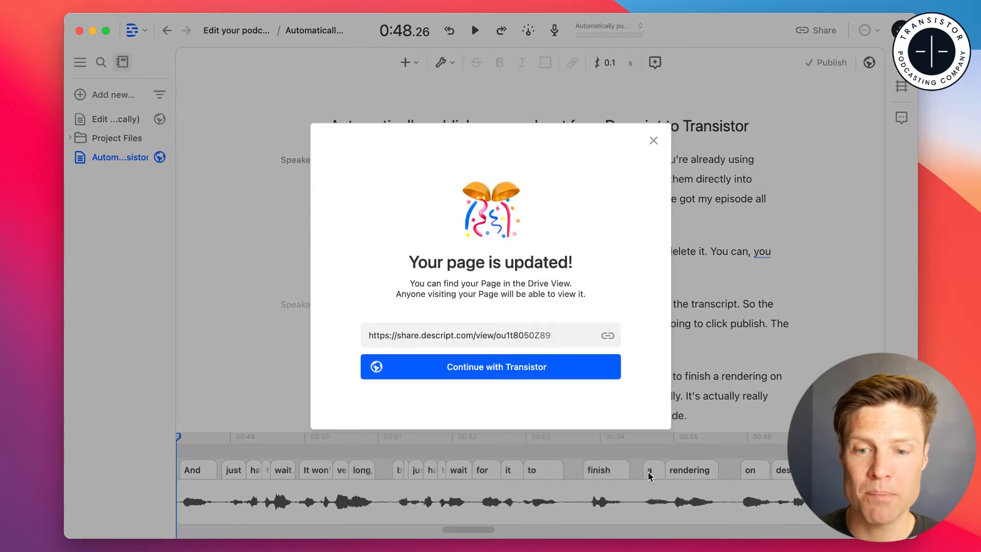
pyautogui.click(607, 335)
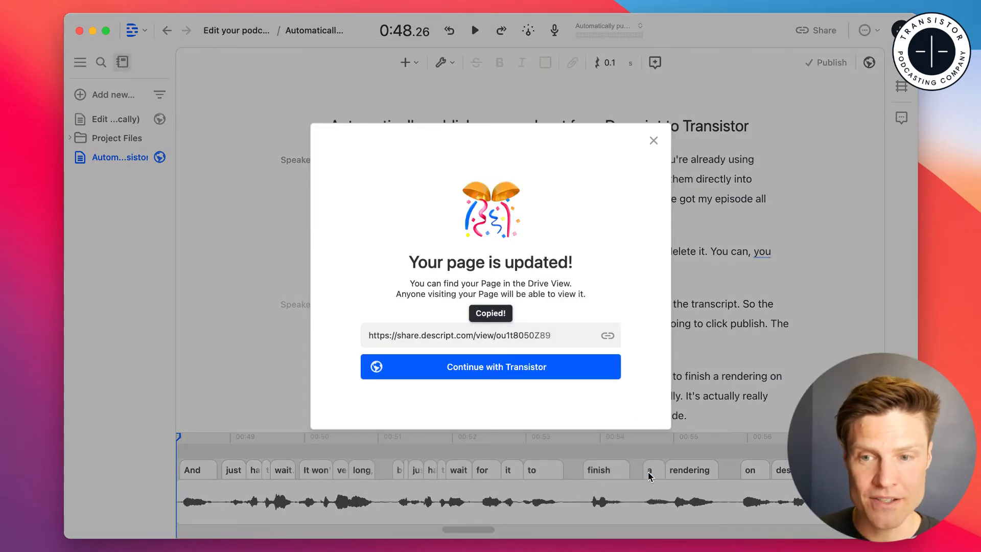
pyautogui.moveTo(529, 375)
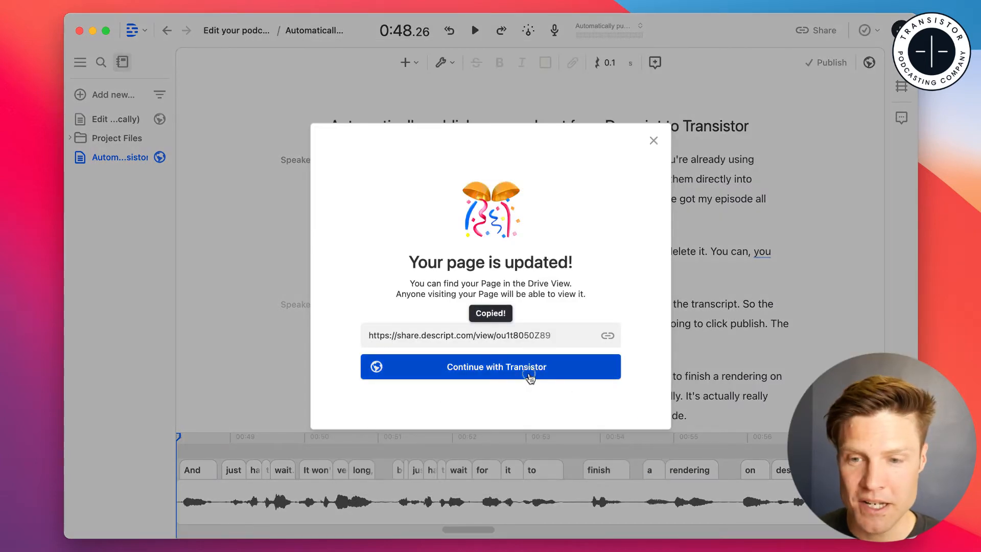
pyautogui.click(489, 366)
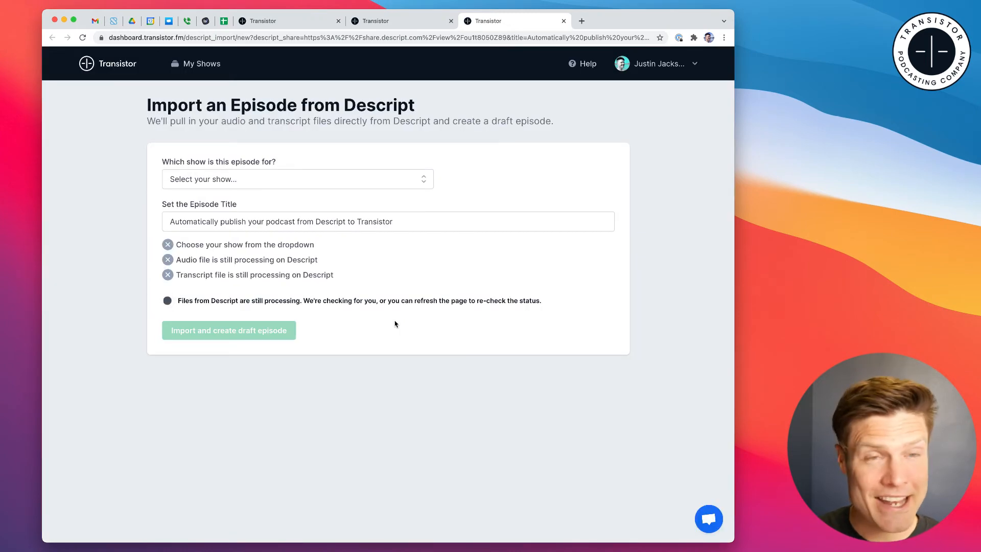
# Assign the episode to the Podcast Channel show and import it as a draft episode.
pyautogui.click(296, 179)
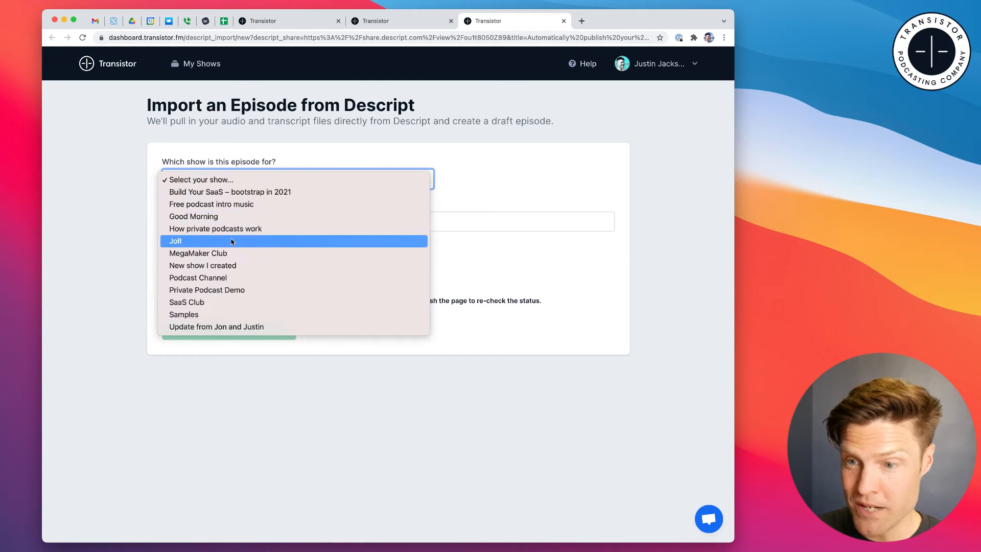
pyautogui.moveTo(240, 277)
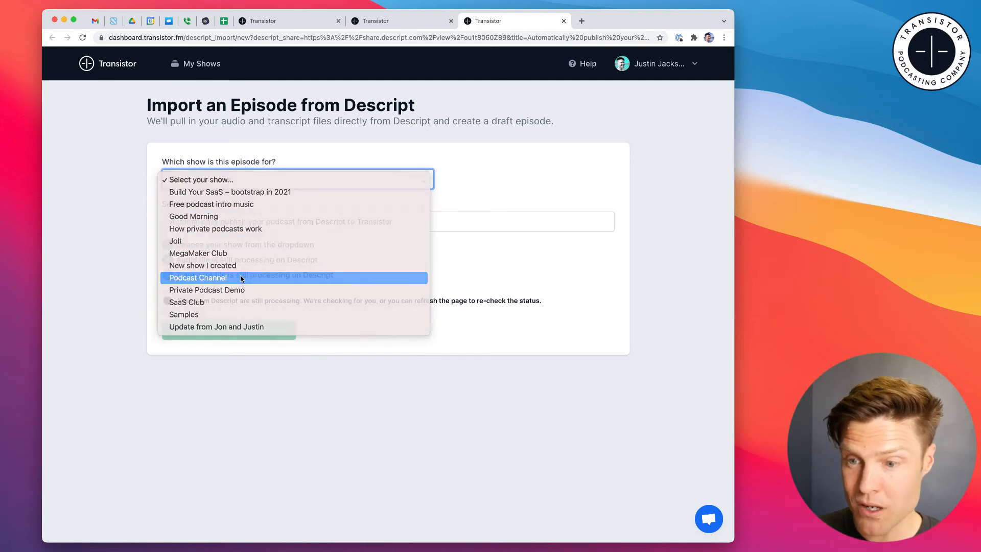
pyautogui.click(197, 277)
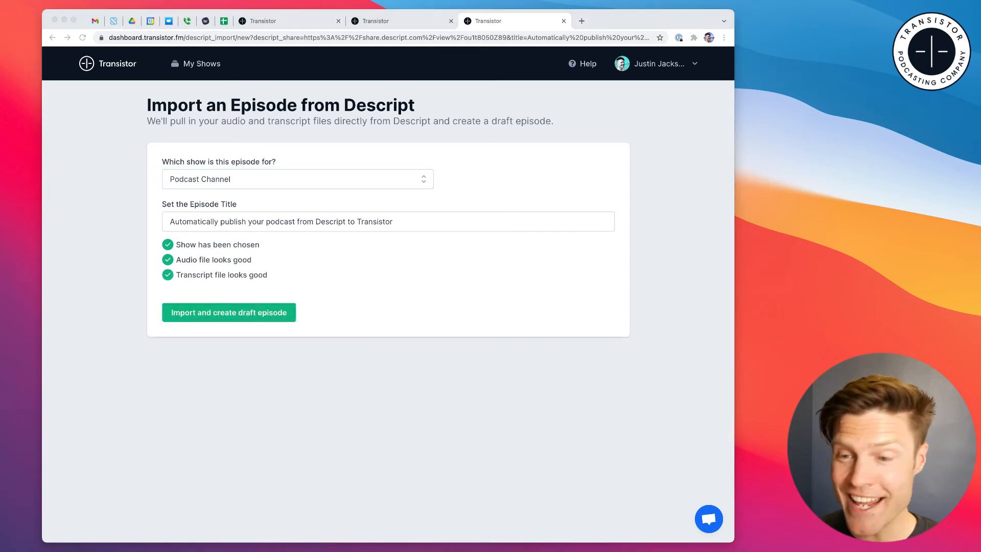
pyautogui.click(228, 313)
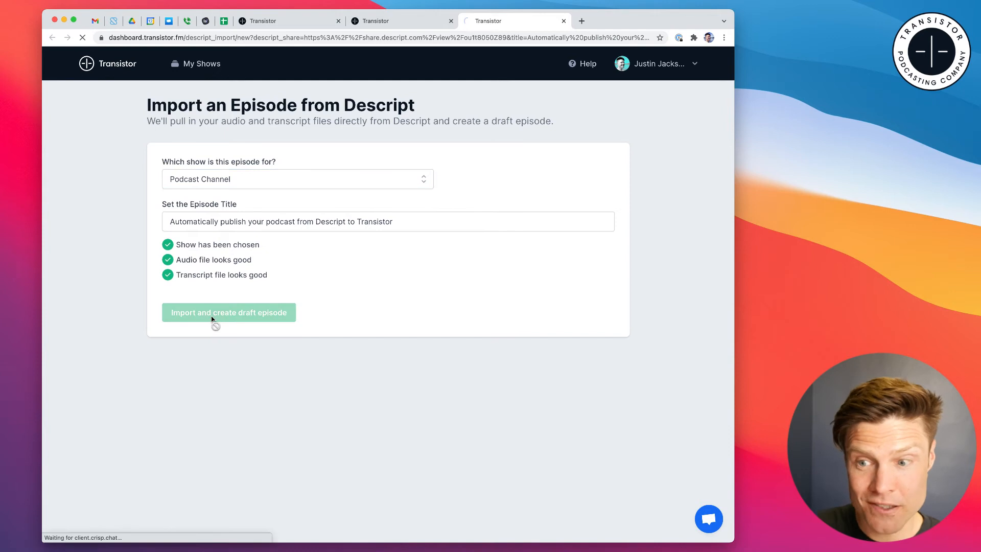
# Review the imported Episode Transcript, then return to the Edit Episode details.
pyautogui.click(227, 313)
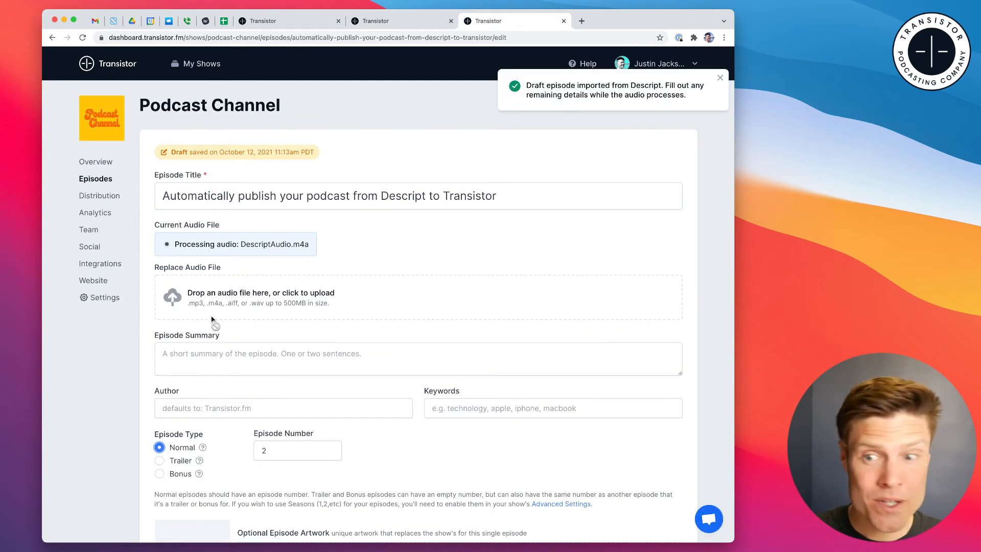
pyautogui.moveTo(324, 248)
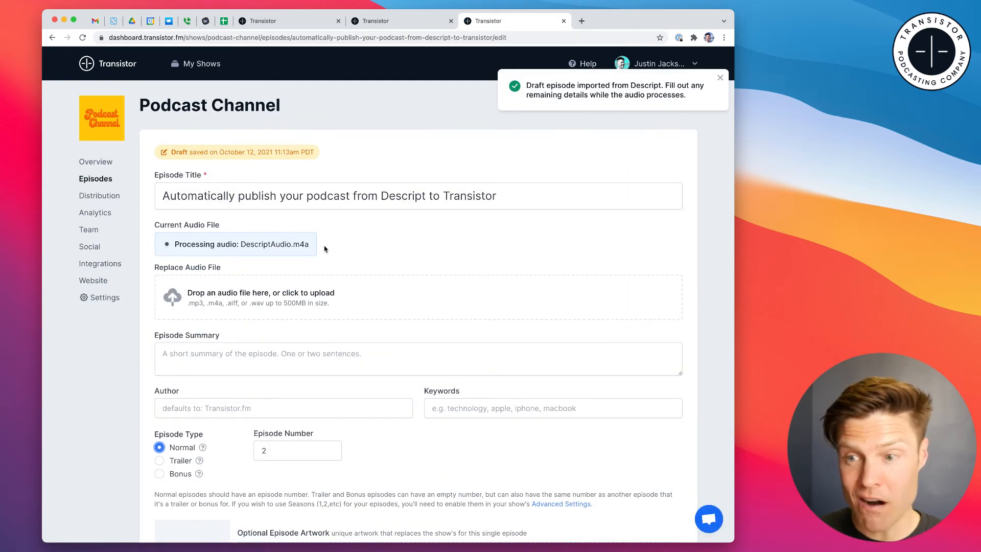
pyautogui.scroll(-3)
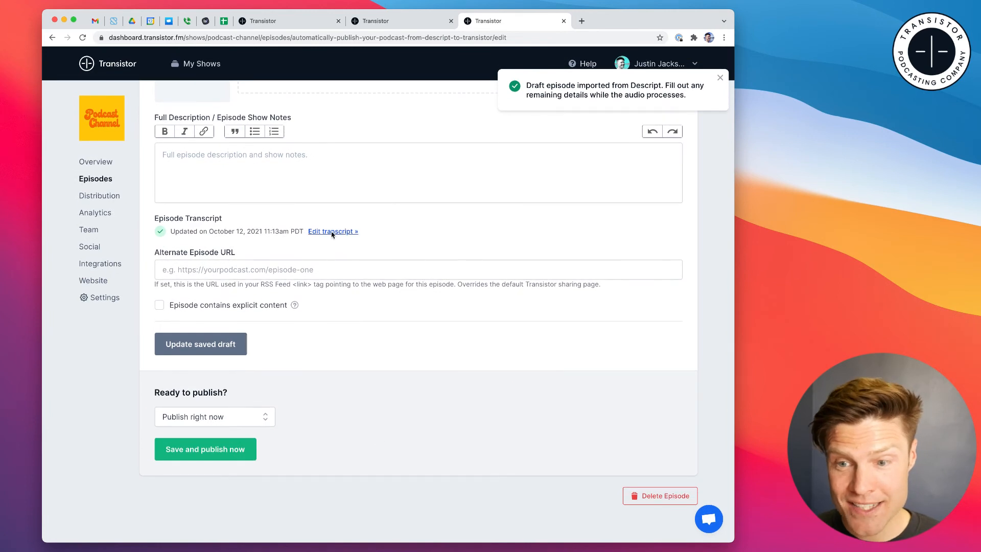
pyautogui.click(330, 231)
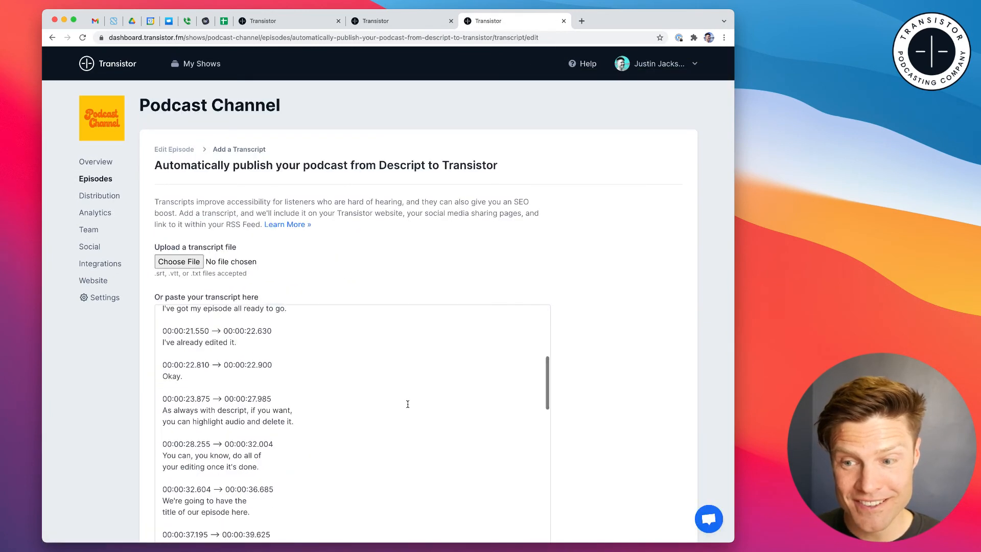
pyautogui.click(173, 149)
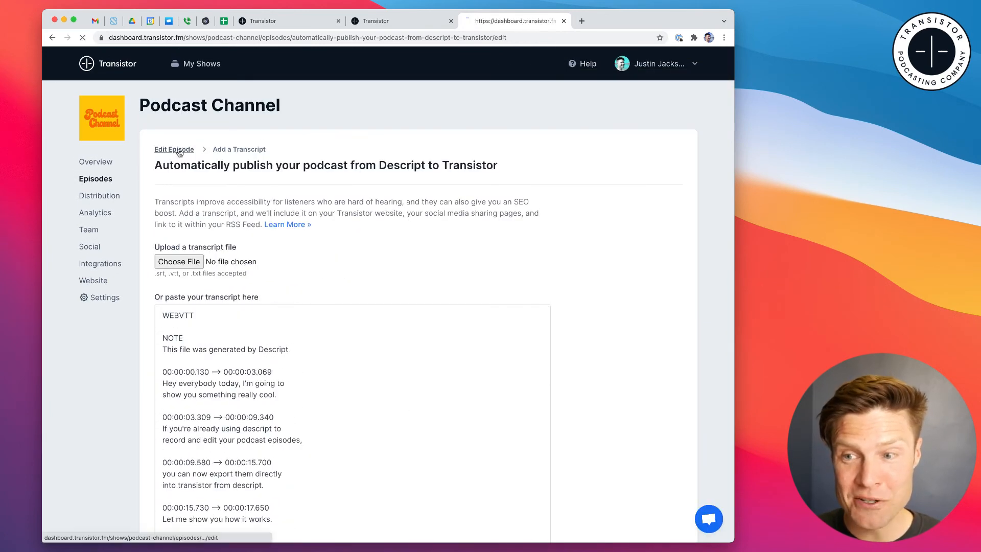
pyautogui.click(173, 150)
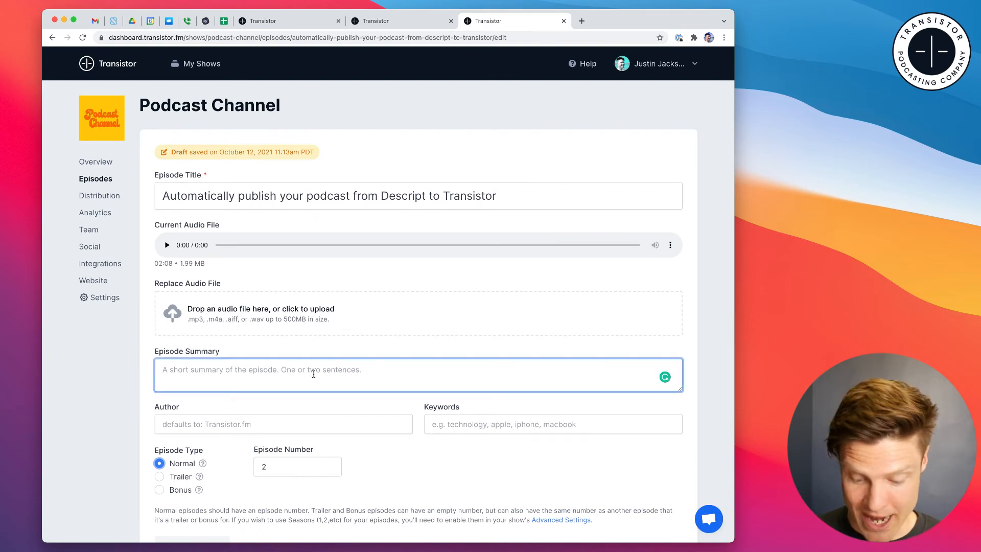
# Add the summary 'Here' and show notes, then save and publish the episode now.
pyautogui.write("Here's a new feature")
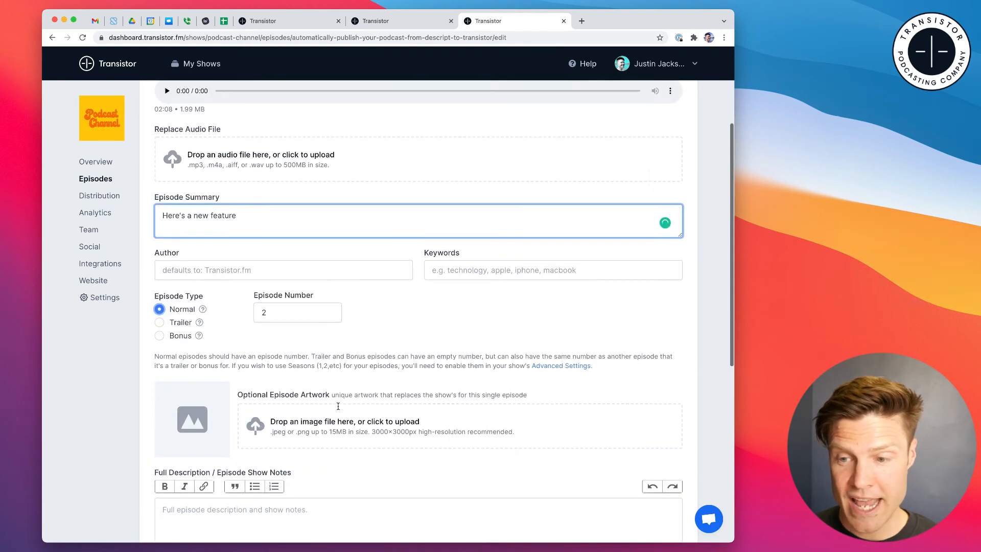
pyautogui.scroll(-3)
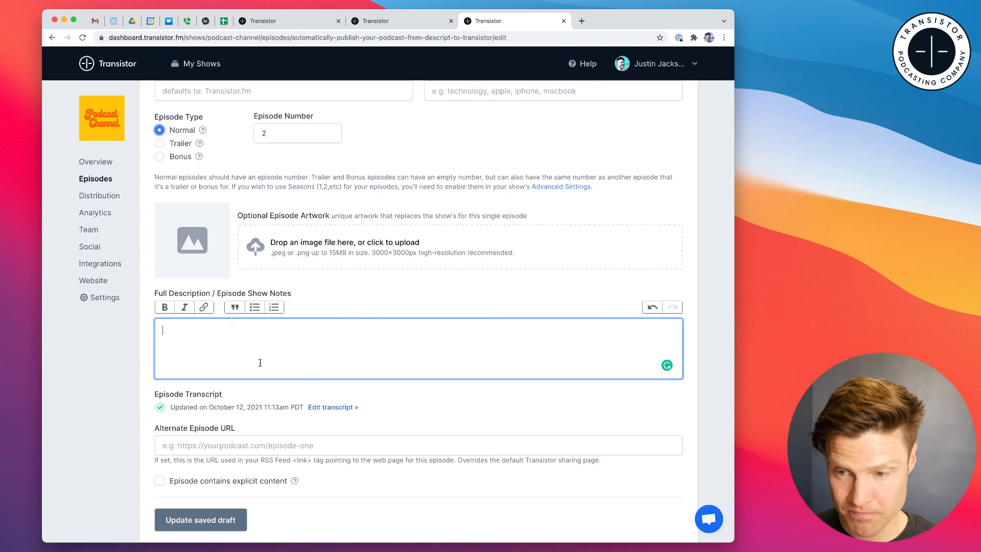
pyautogui.scroll(-3)
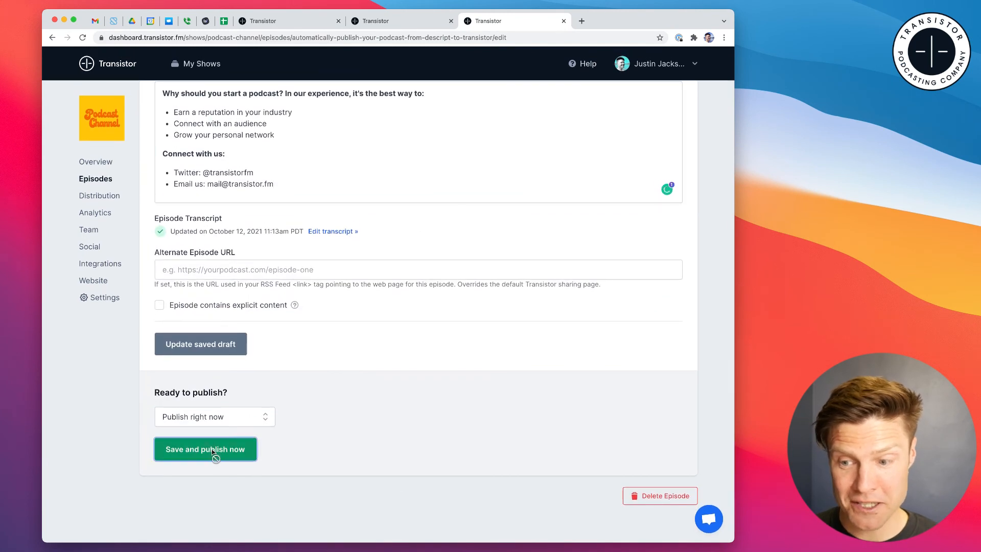
pyautogui.click(205, 450)
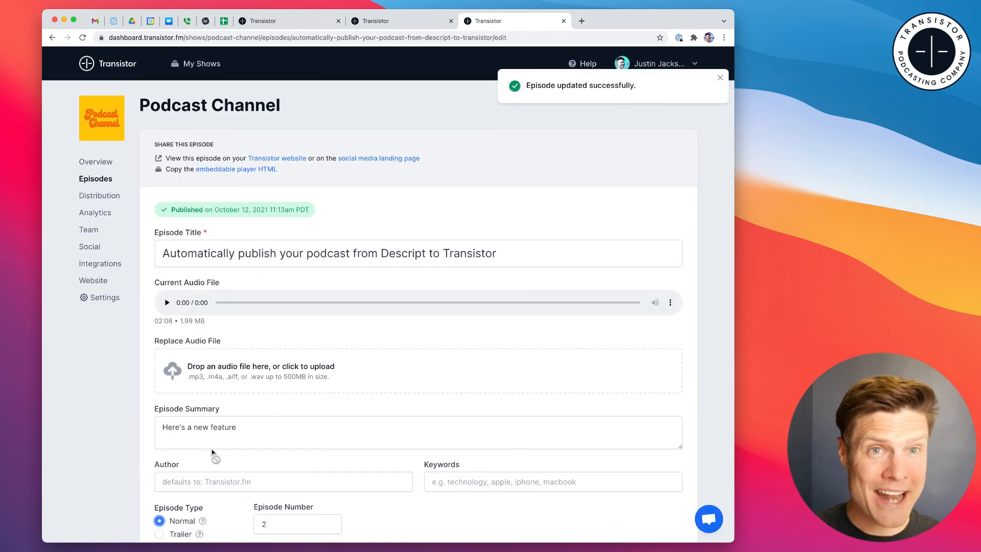